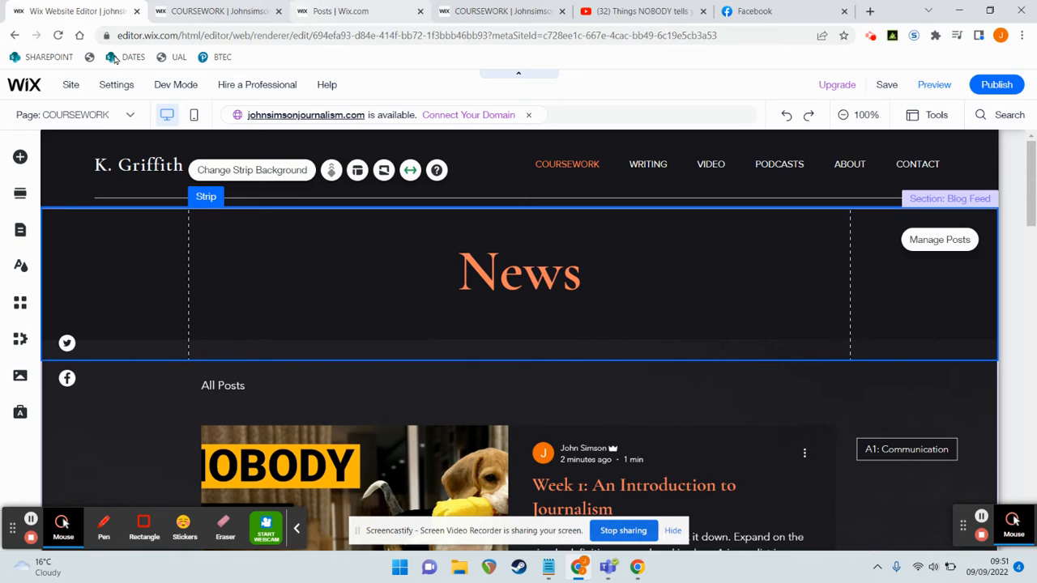
pyautogui.moveTo(133, 56)
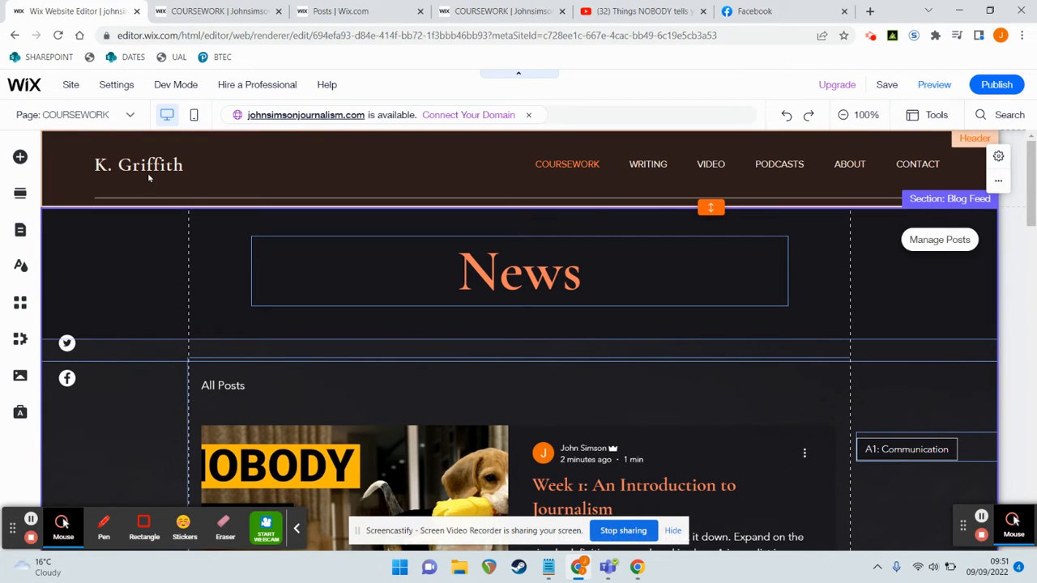
# Step: Select and leave the header title, then return to the Wix Dashboard Home page
pyautogui.click(138, 165)
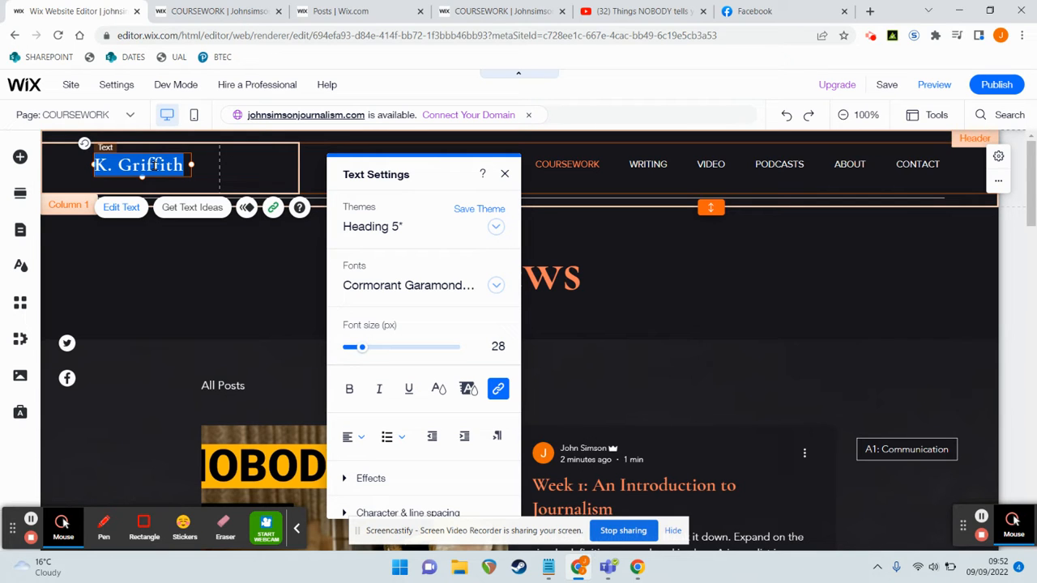
pyautogui.click(504, 173)
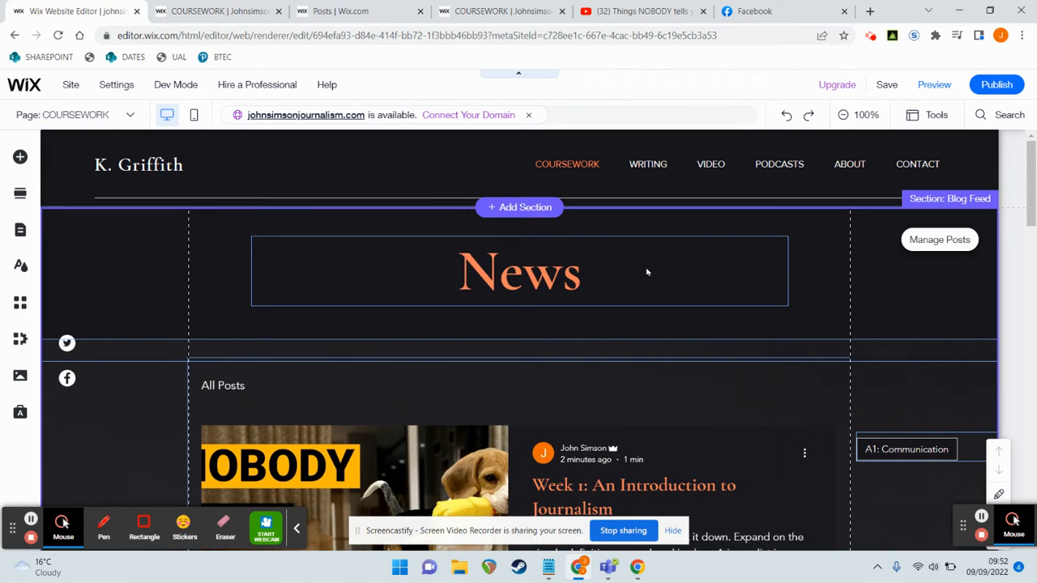
pyautogui.moveTo(73, 115)
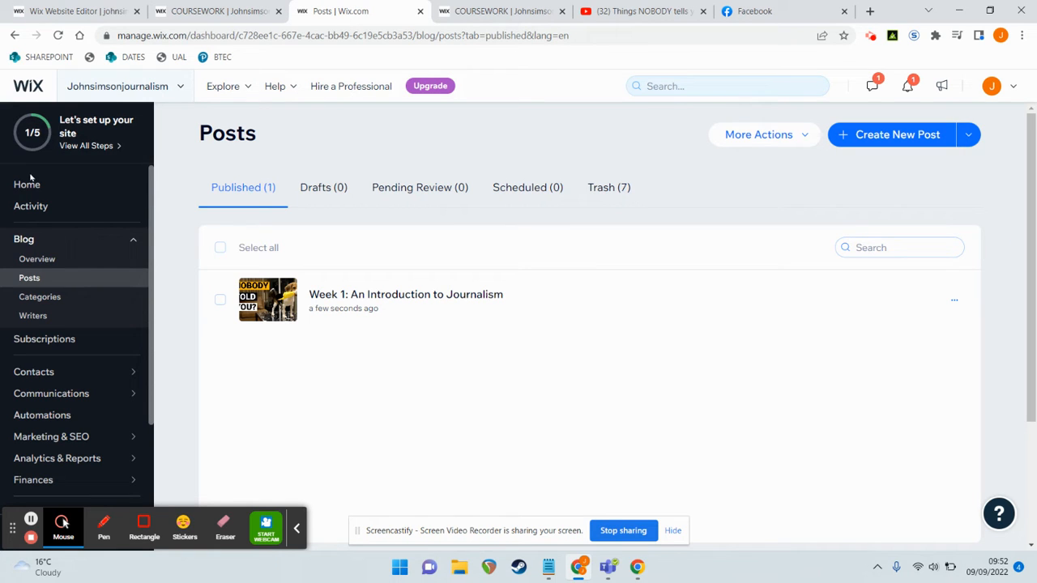
pyautogui.moveTo(27, 185)
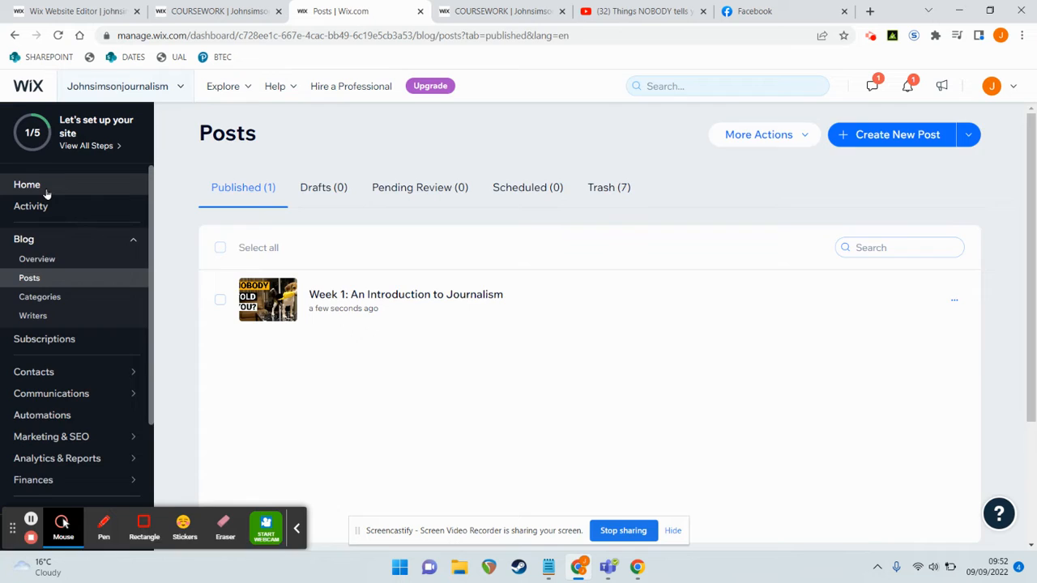
pyautogui.click(27, 185)
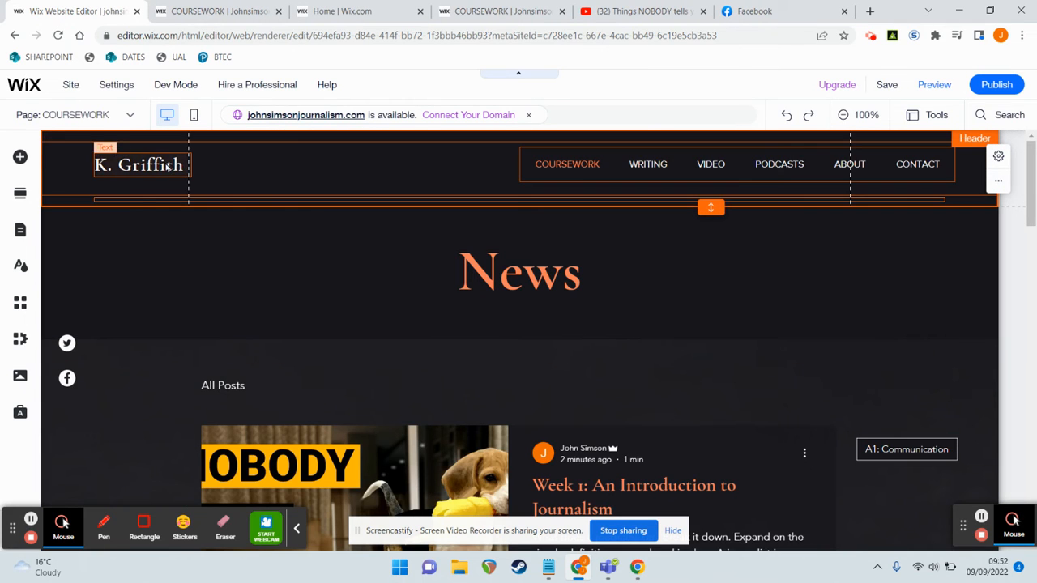
# Step: Rename the header title from 'K. Griffith' to 'John Simson Journalism'
pyautogui.doubleClick(137, 164)
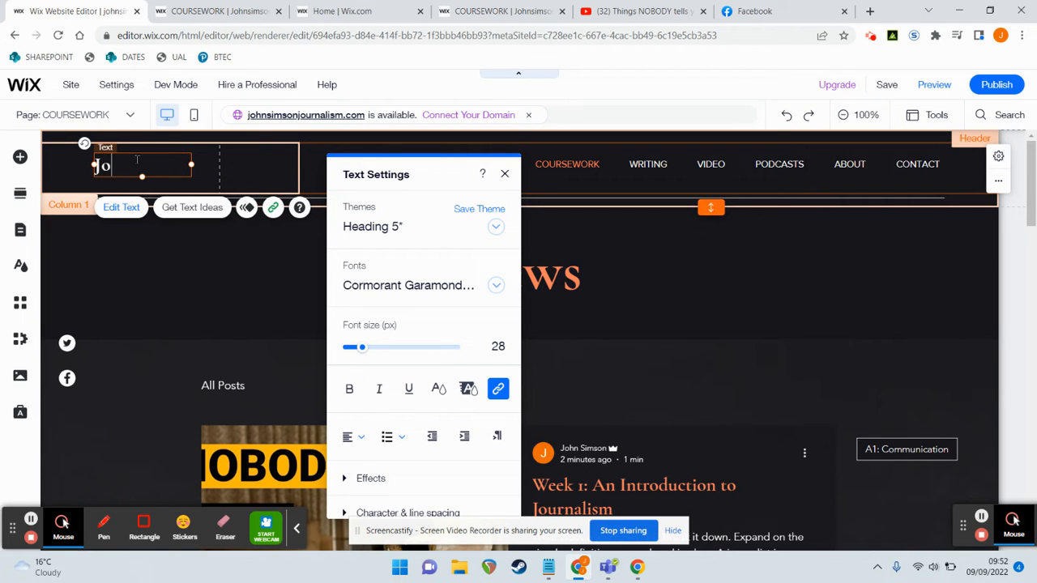
pyautogui.write('John Simson J')
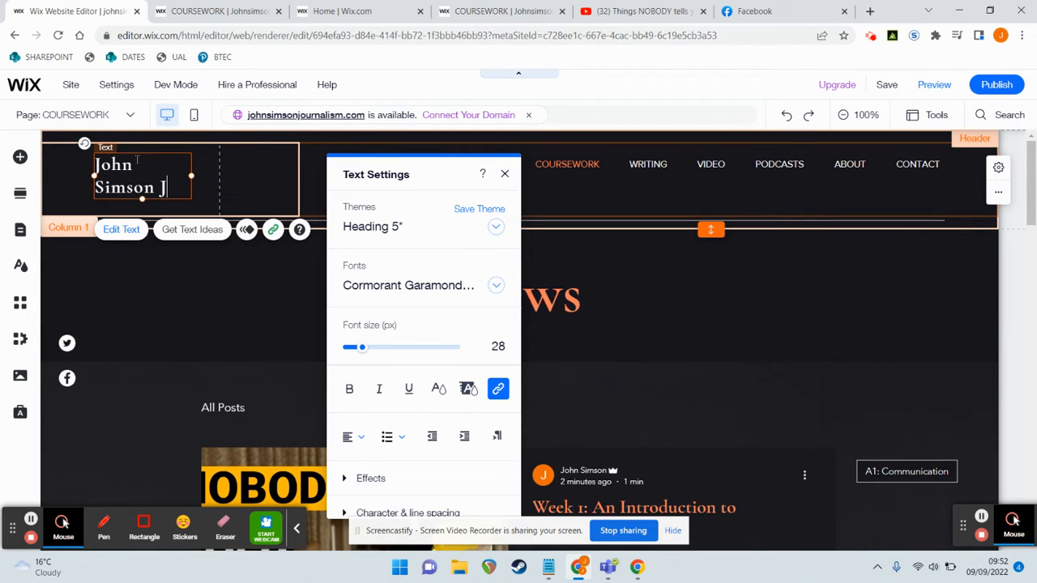
pyautogui.write('ournalism')
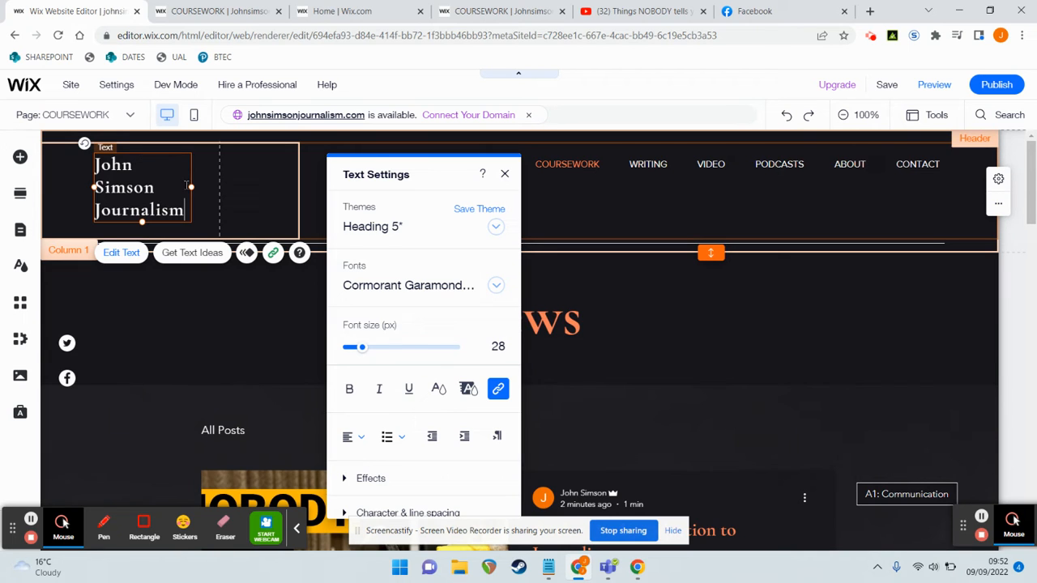
pyautogui.click(505, 173)
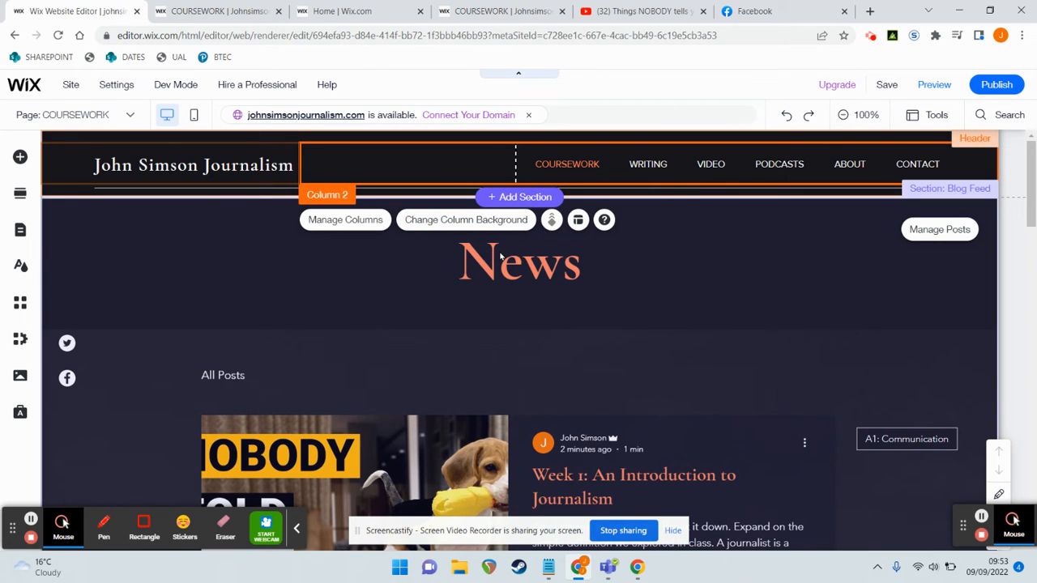
# Step: Remove the News strip and its leftover thin strip, then go to the About page
pyautogui.click(518, 261)
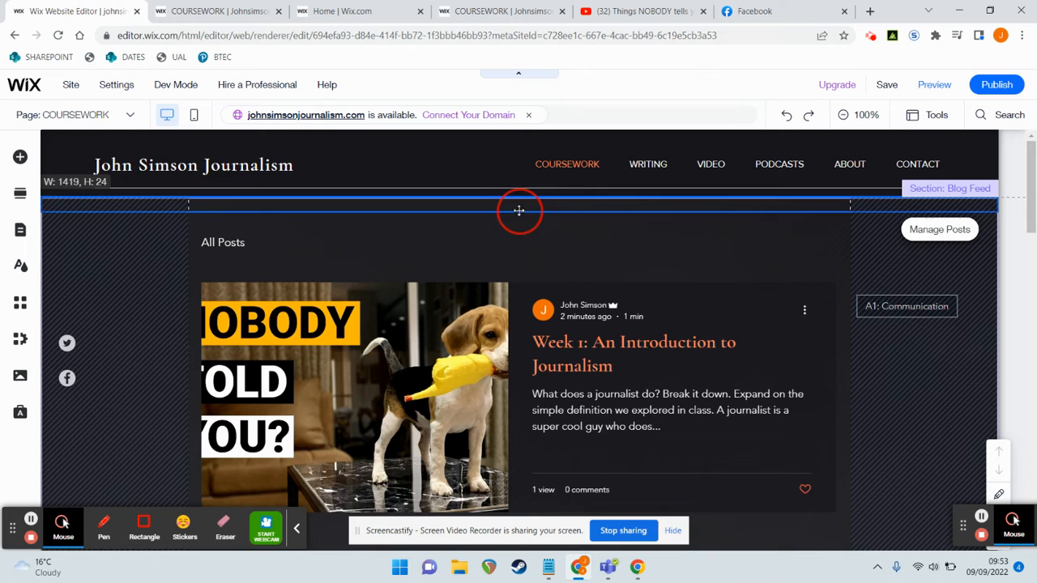
pyautogui.click(519, 206)
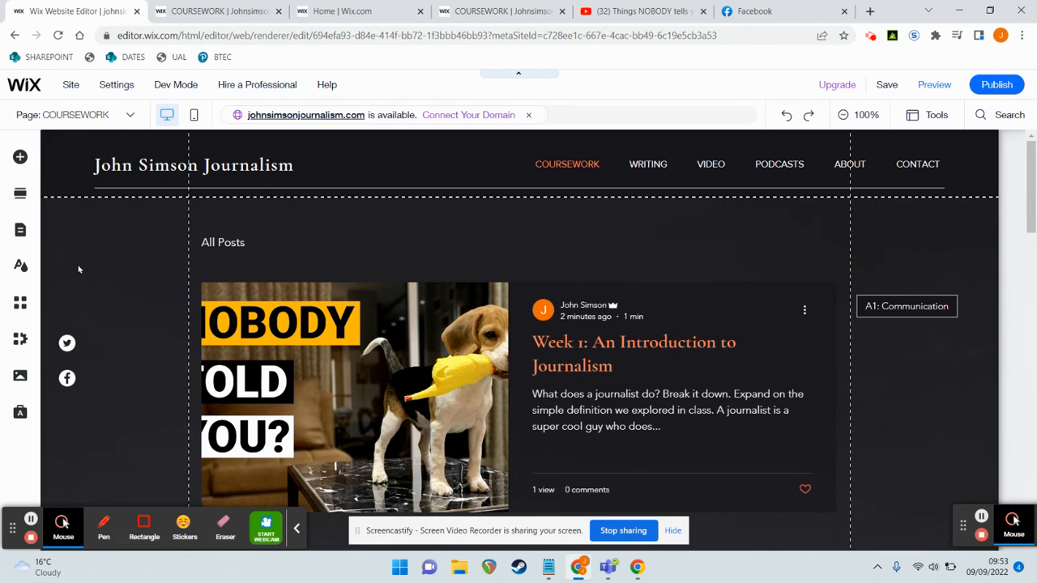
pyautogui.click(848, 164)
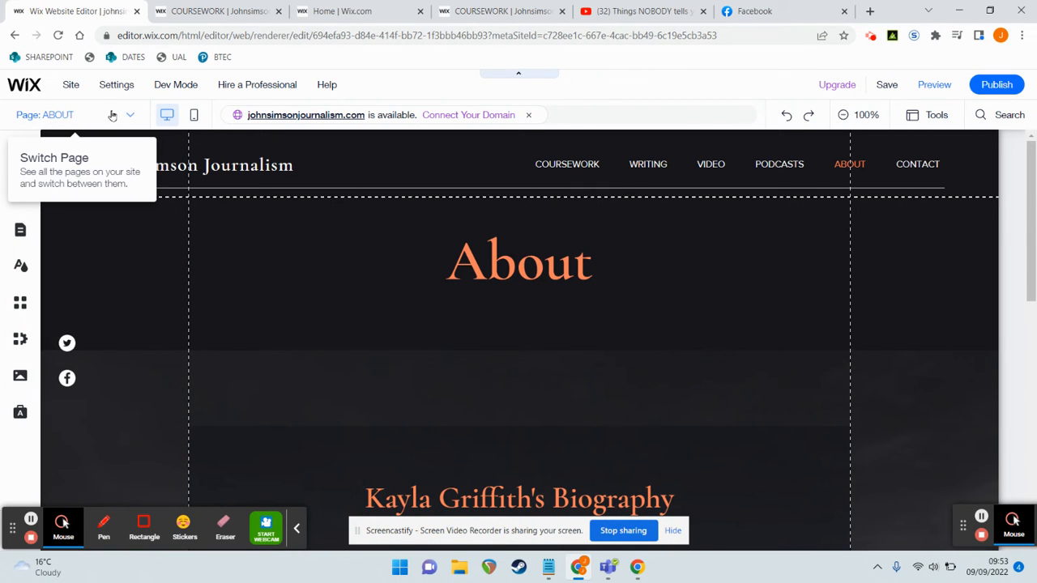
# Step: Replace the About biography with "My name is John and I'm the best."
pyautogui.click(130, 114)
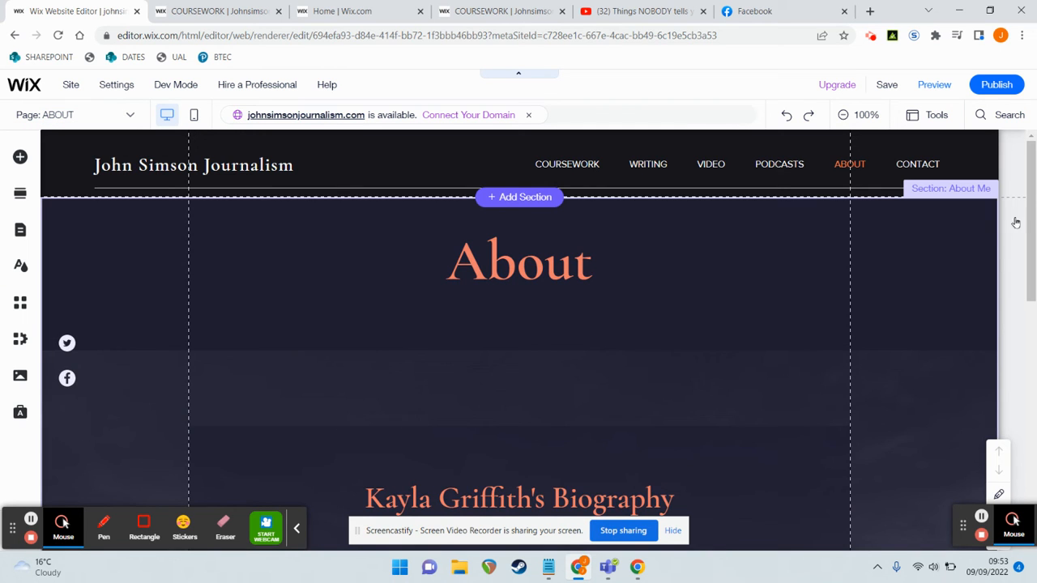
pyautogui.scroll(-3)
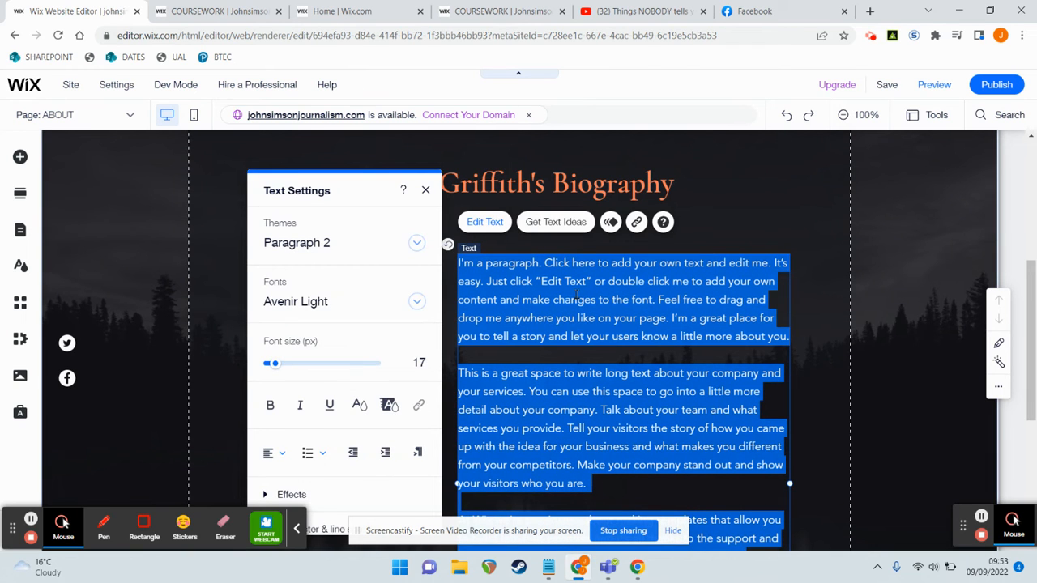
pyautogui.write("My name is John and I'")
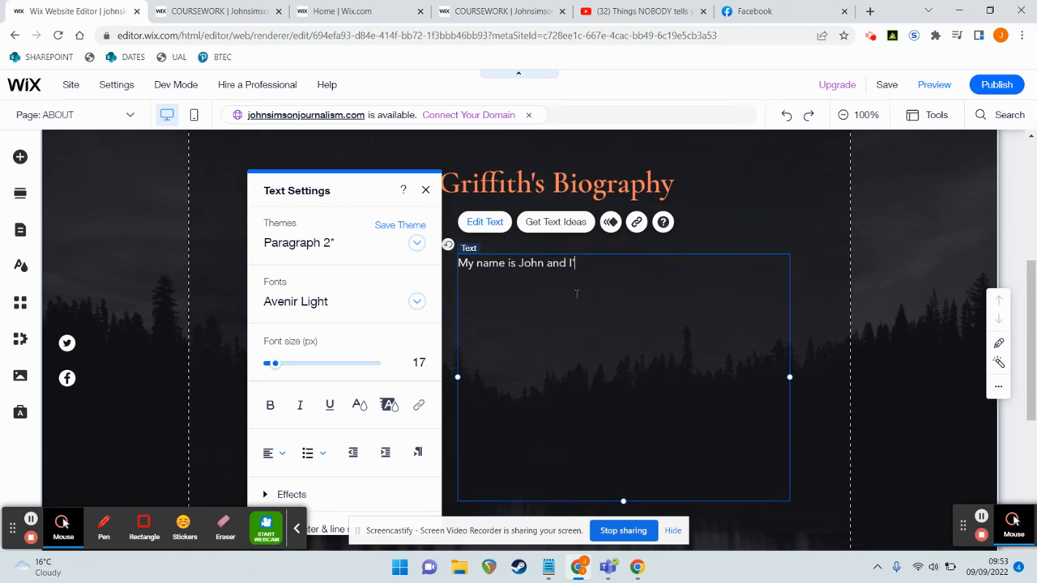
pyautogui.write('m the best.')
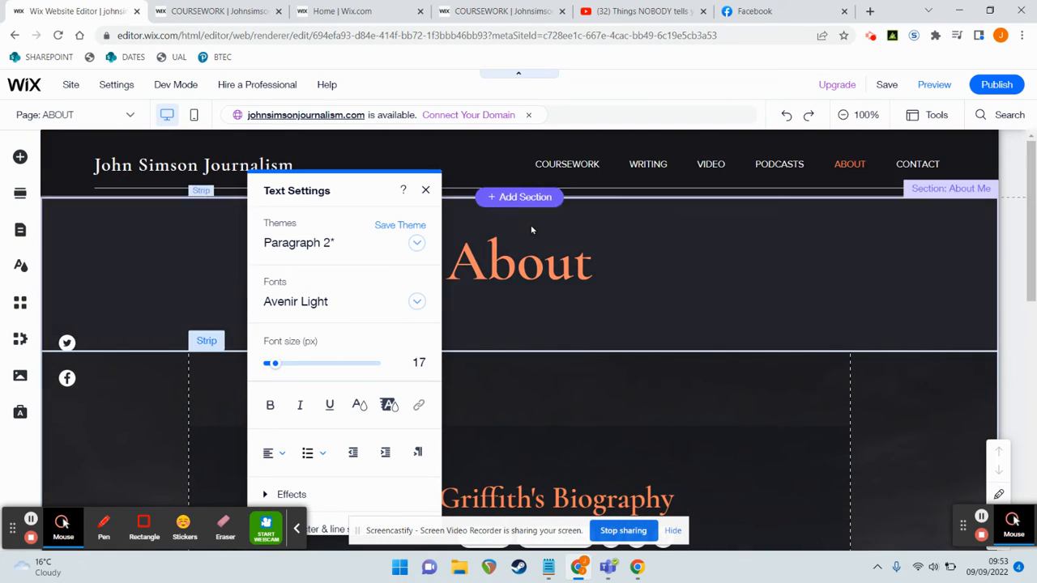
pyautogui.click(425, 190)
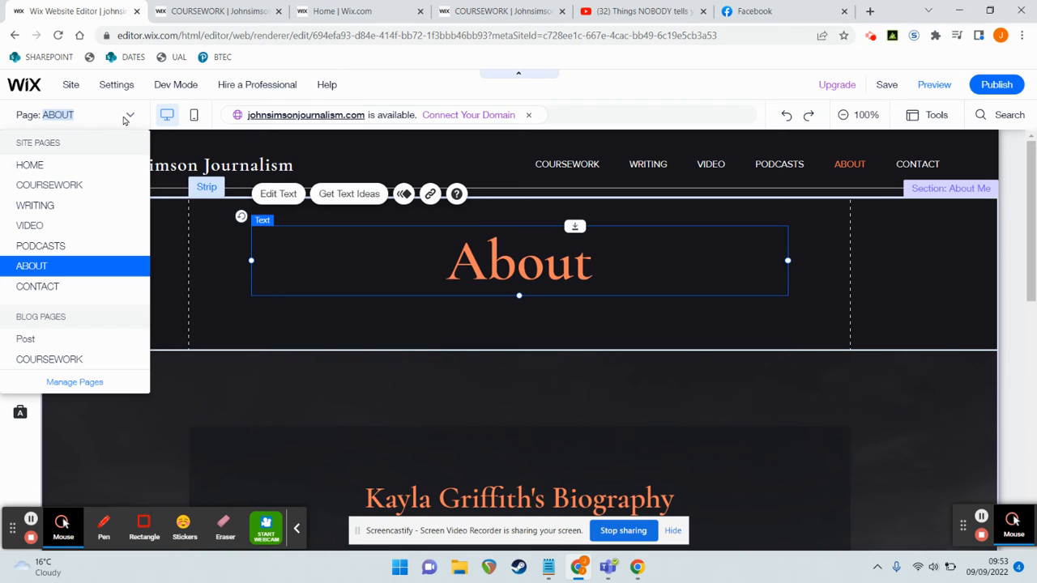
pyautogui.moveTo(35, 205)
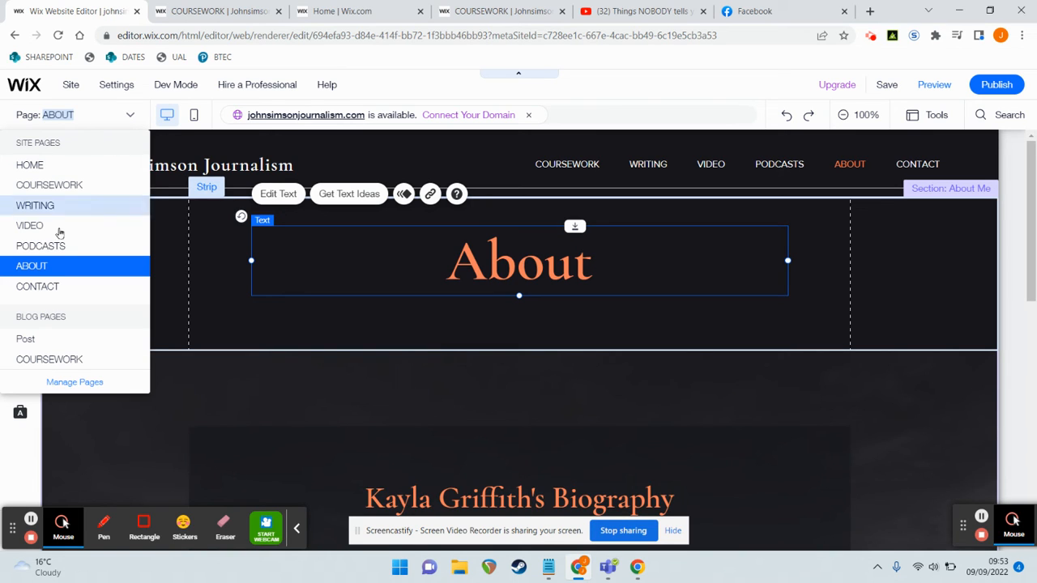
pyautogui.moveTo(30, 165)
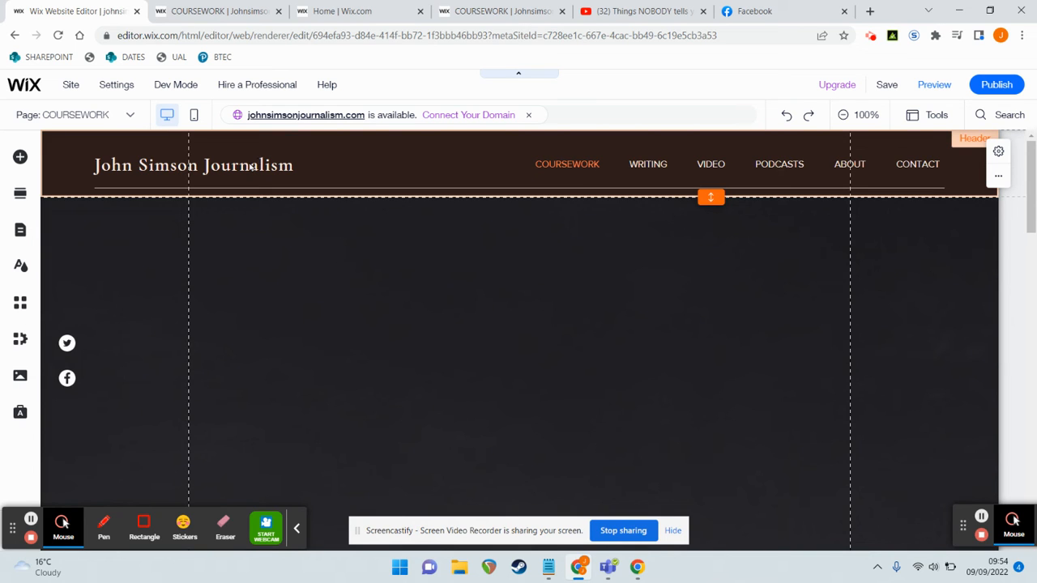
# Step: Set the 'John Simson Journalism' header title font to DIN Next Light
pyautogui.doubleClick(193, 165)
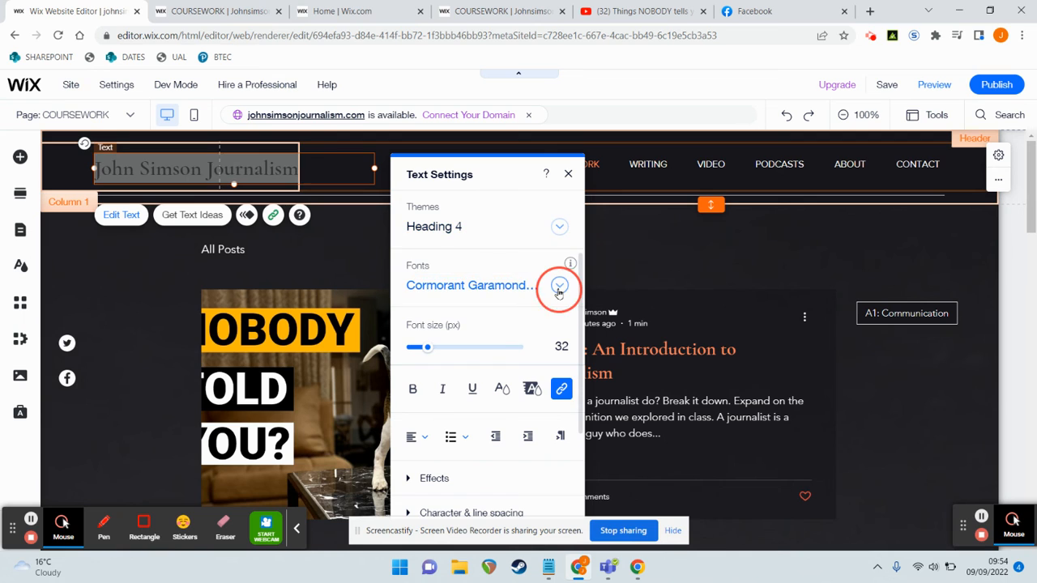
pyautogui.click(559, 285)
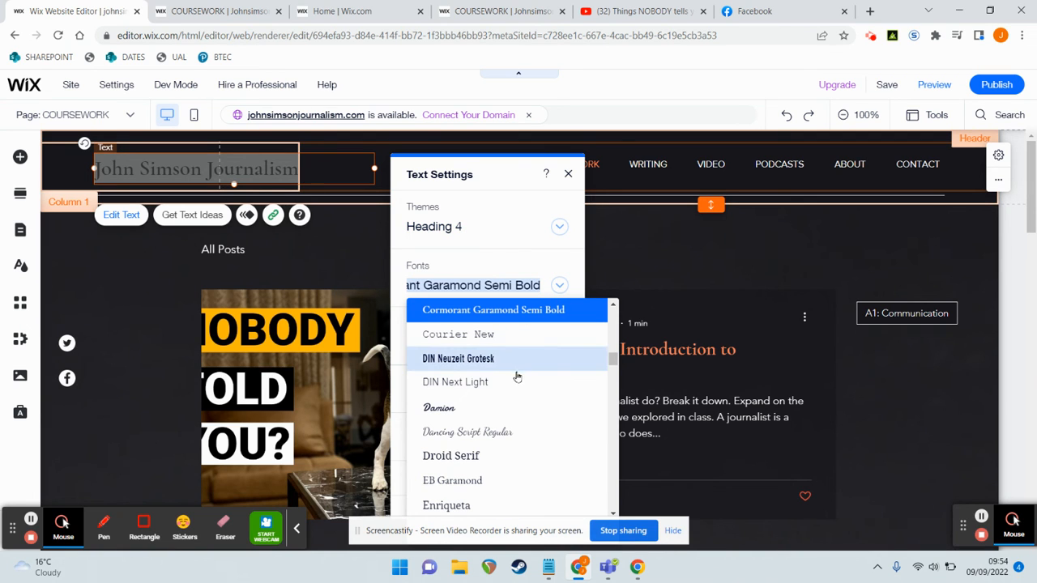
pyautogui.click(455, 382)
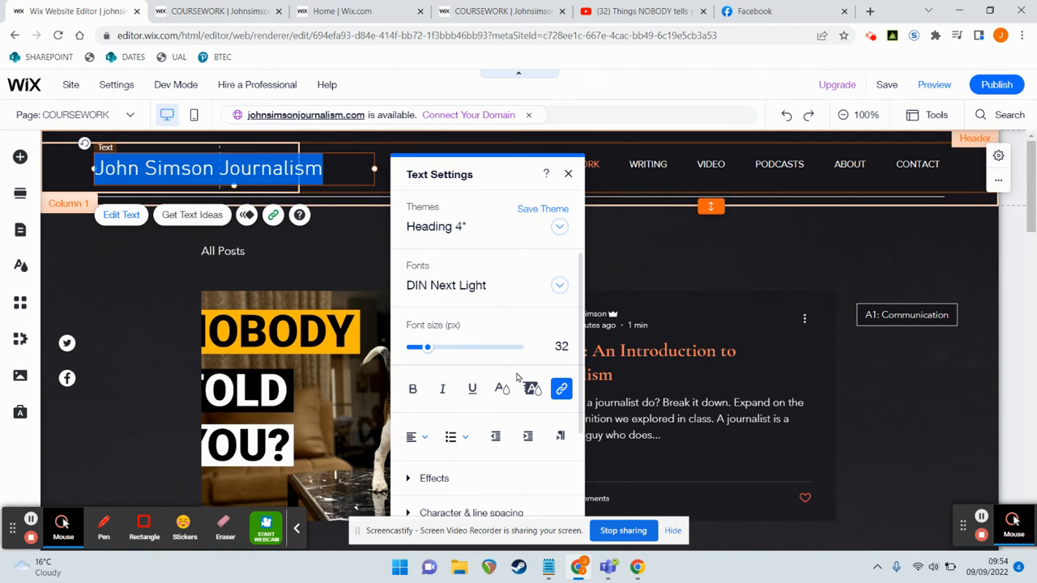